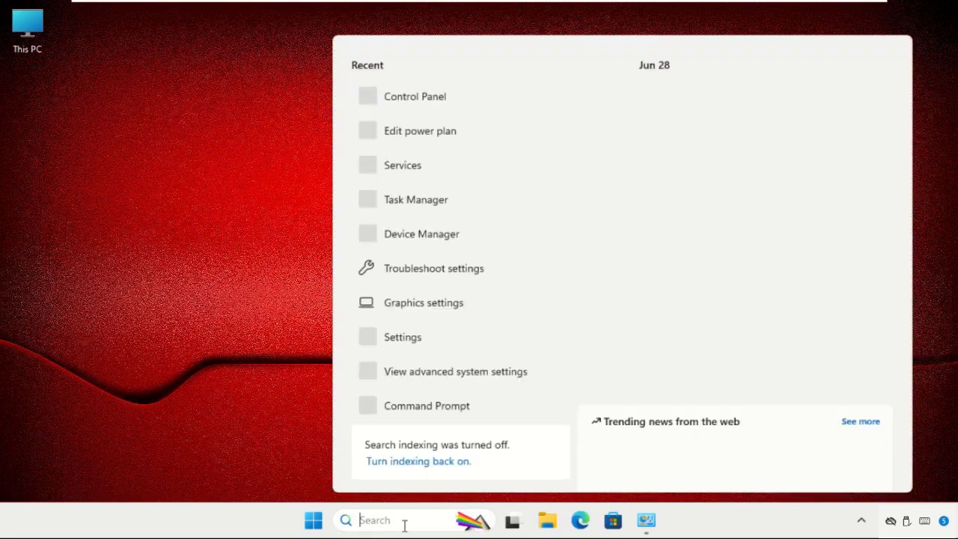
- Launch Control Panel from the taskbar search and show all items as large icons
{"action": "type", "text": "cont"}
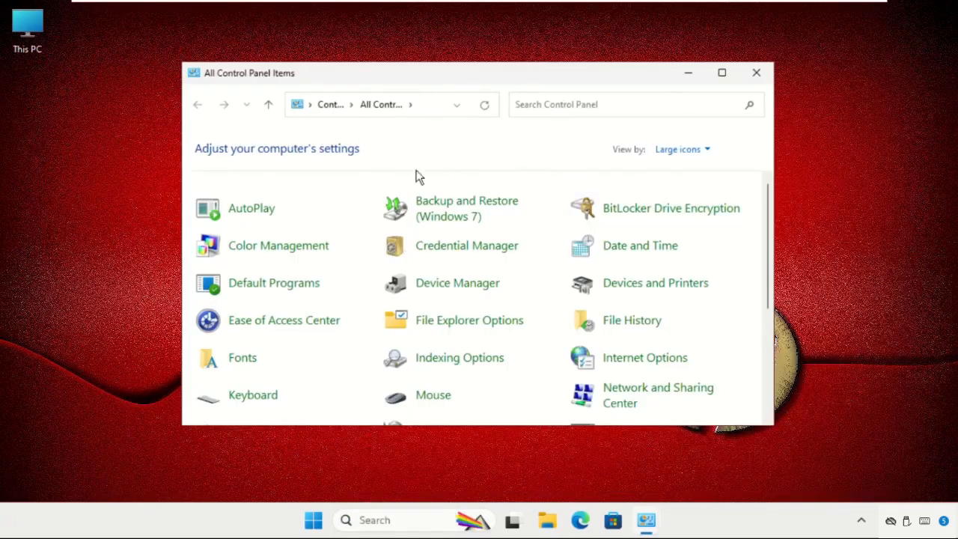
{"action": "mouse_move", "coordinate": [611, 162]}
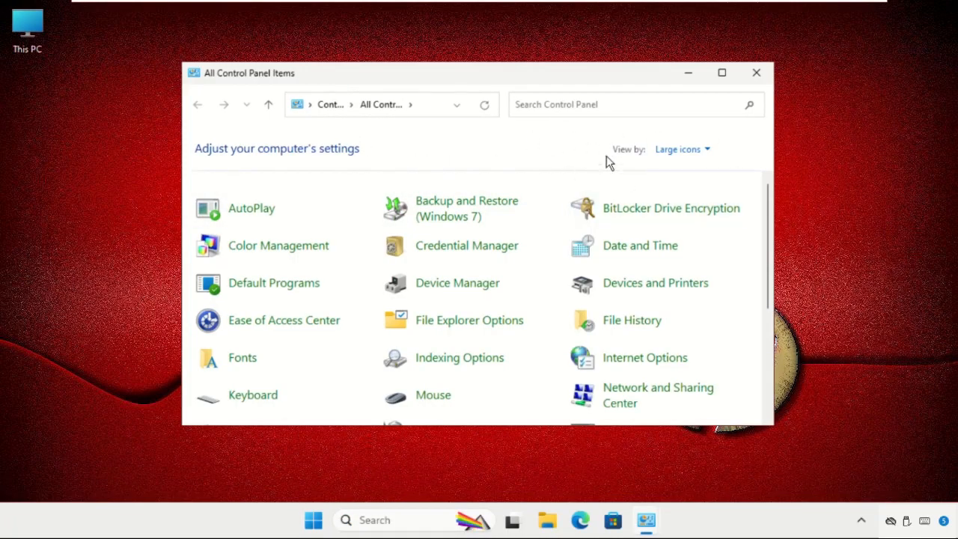
{"action": "mouse_move", "coordinate": [682, 198]}
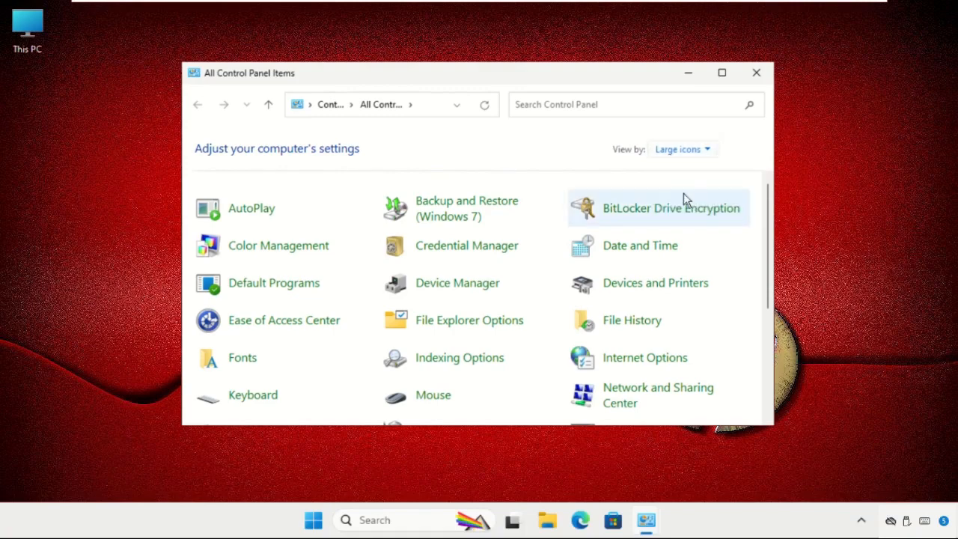
{"action": "left_click", "coordinate": [681, 150]}
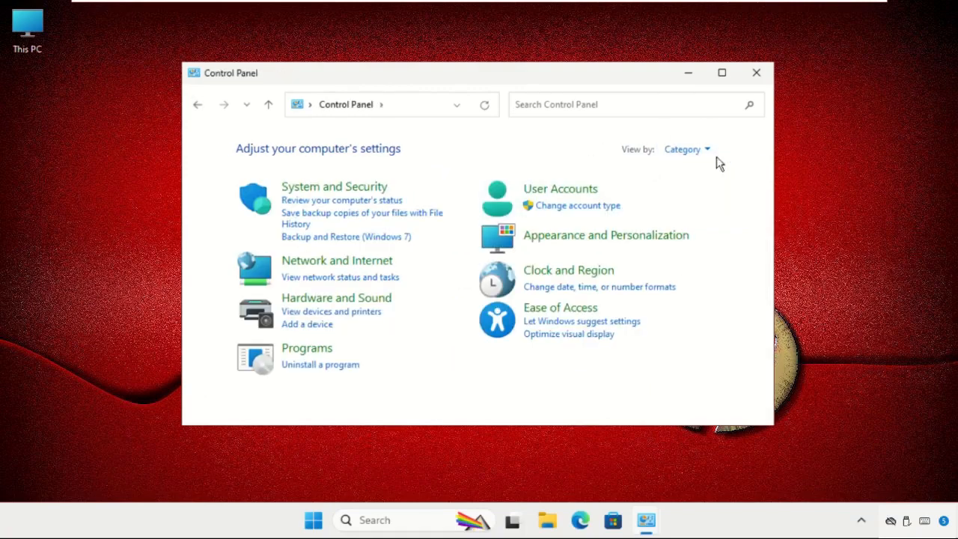
{"action": "left_click", "coordinate": [685, 149]}
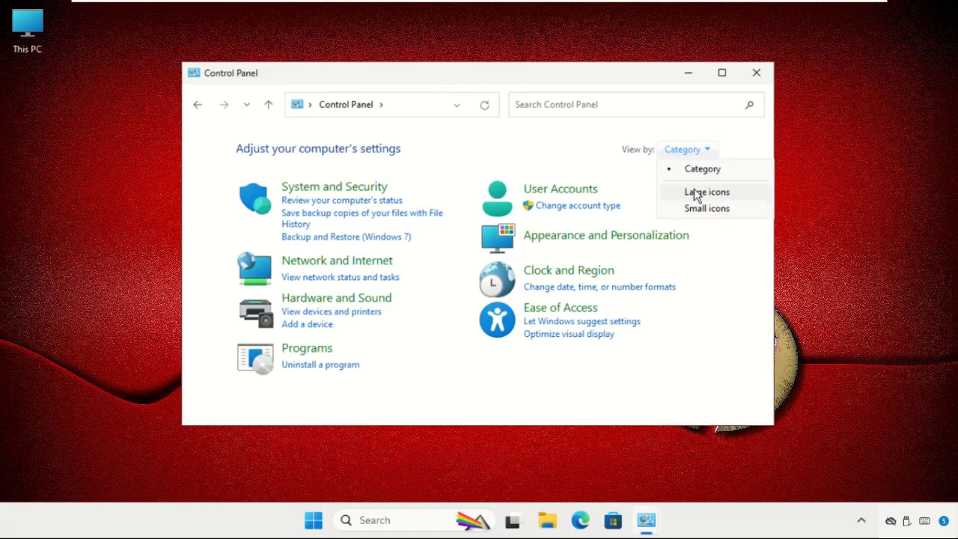
{"action": "left_click", "coordinate": [704, 191]}
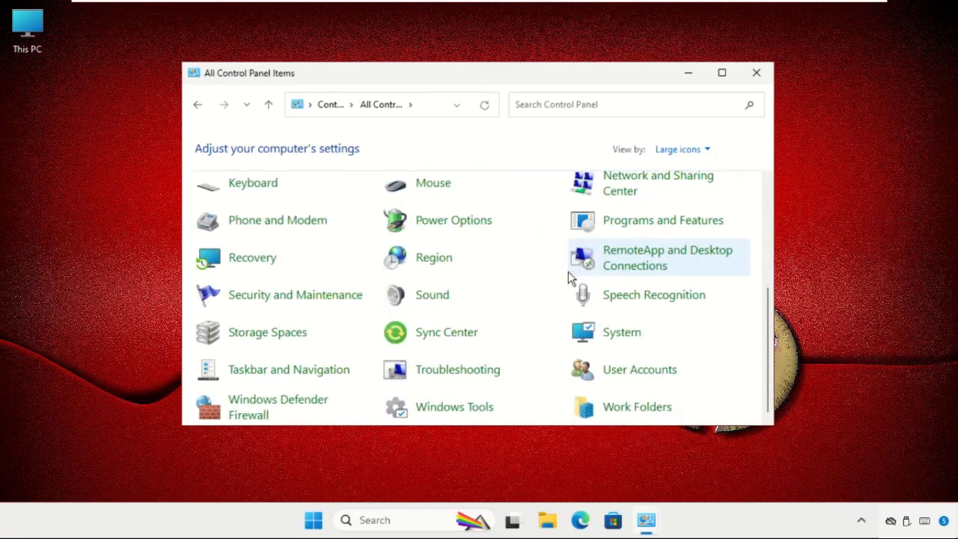
{"action": "mouse_move", "coordinate": [425, 299]}
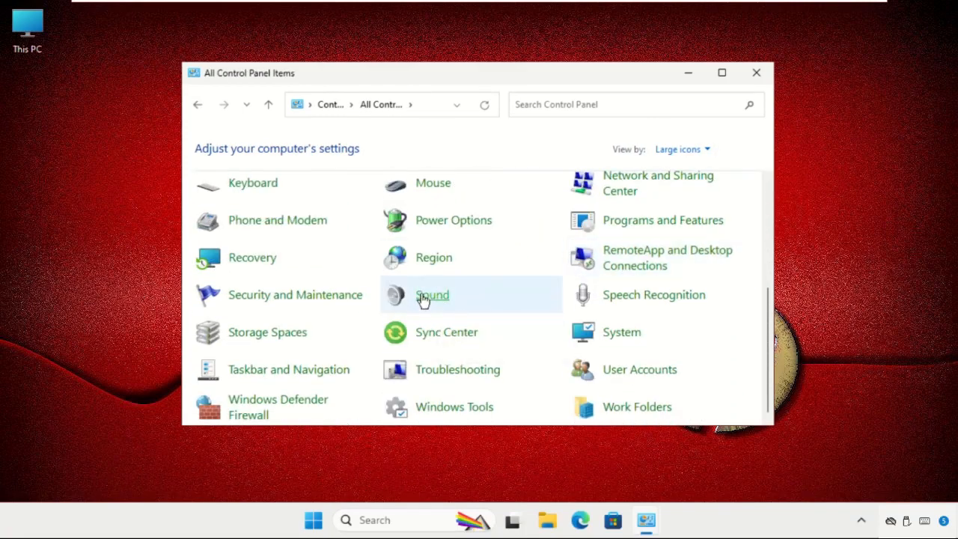
- Bring up the Sound settings, close Control Panel, and disable the Speakers device
{"action": "left_click", "coordinate": [431, 295]}
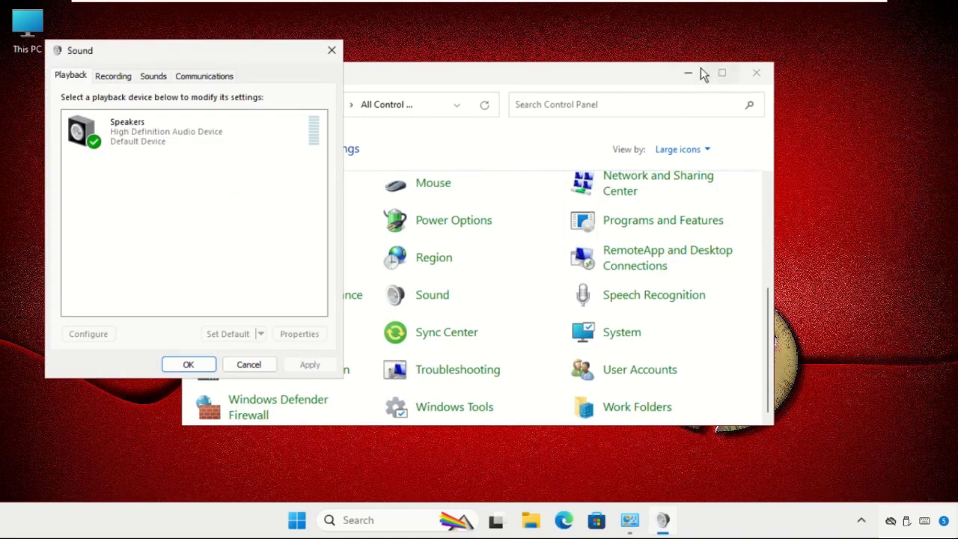
{"action": "left_click", "coordinate": [754, 72]}
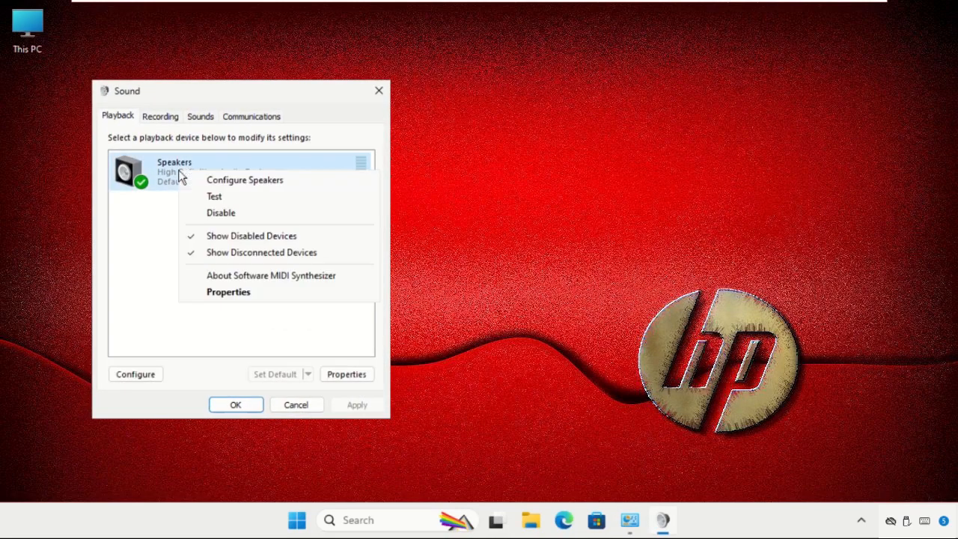
{"action": "left_click", "coordinate": [221, 213]}
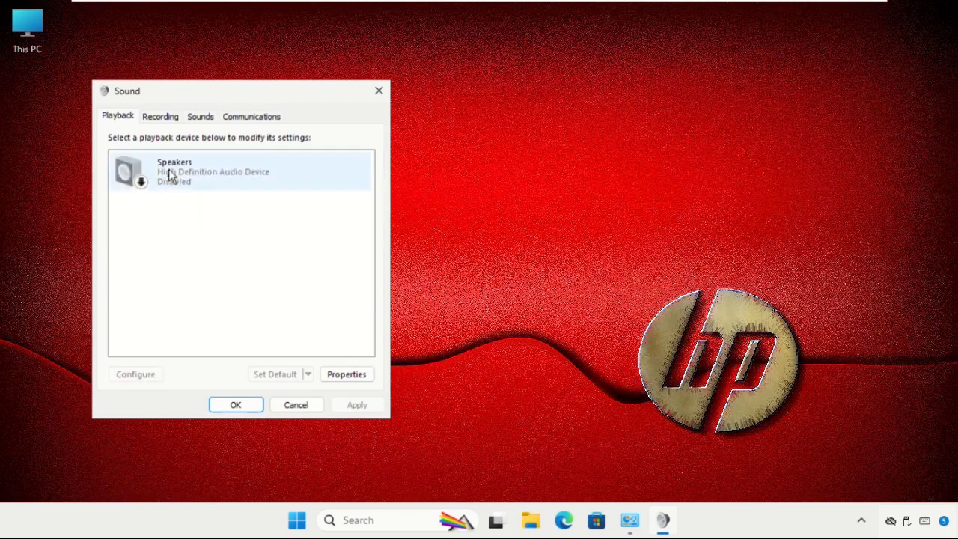
- Re-enable the Speakers as the default device and bring up their Properties
{"action": "right_click", "coordinate": [174, 179]}
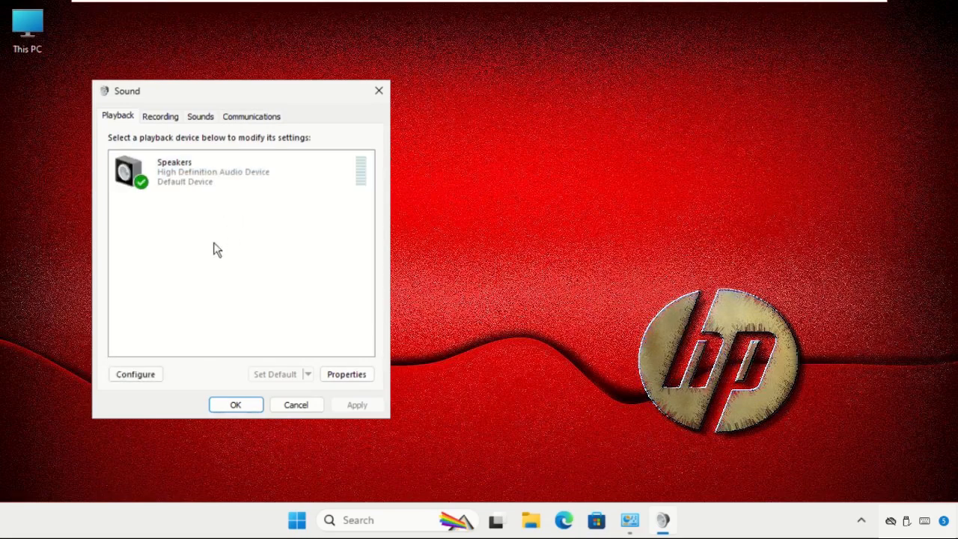
{"action": "left_click", "coordinate": [217, 172]}
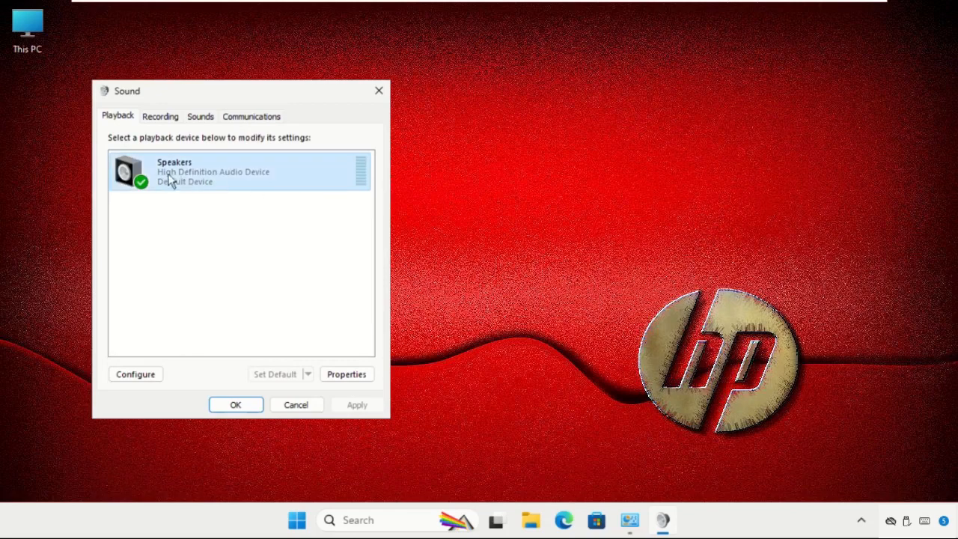
{"action": "left_click", "coordinate": [348, 374]}
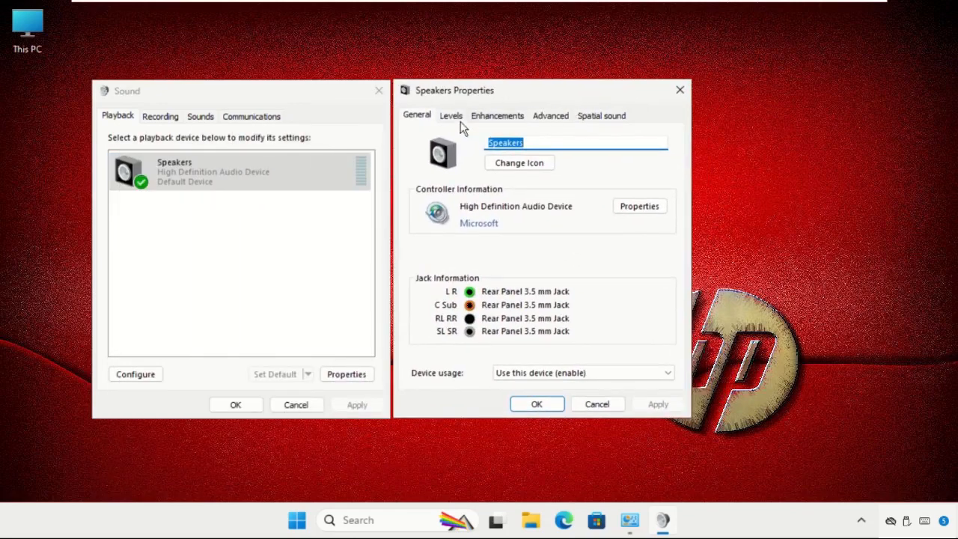
- Raise the Speakers level to 100, disable all enhancements, and apply the changes
{"action": "left_click", "coordinate": [451, 116]}
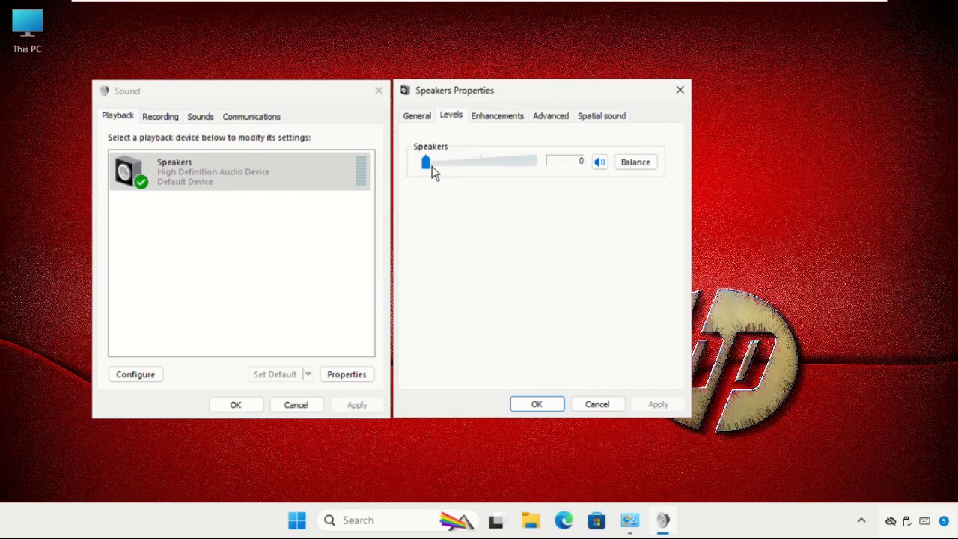
{"action": "left_click_drag", "start_coordinate": [427, 162], "coordinate": [536, 162]}
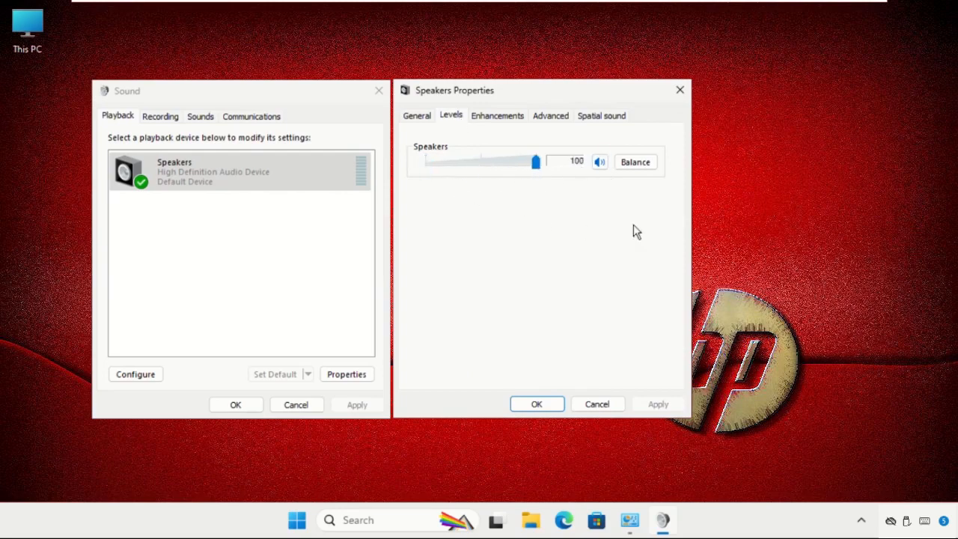
{"action": "mouse_move", "coordinate": [497, 119]}
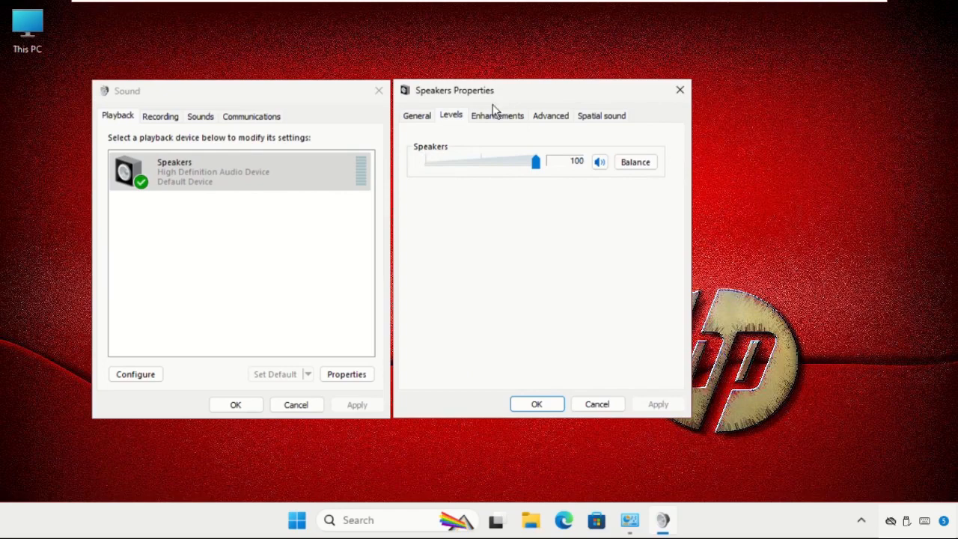
{"action": "mouse_move", "coordinate": [500, 126]}
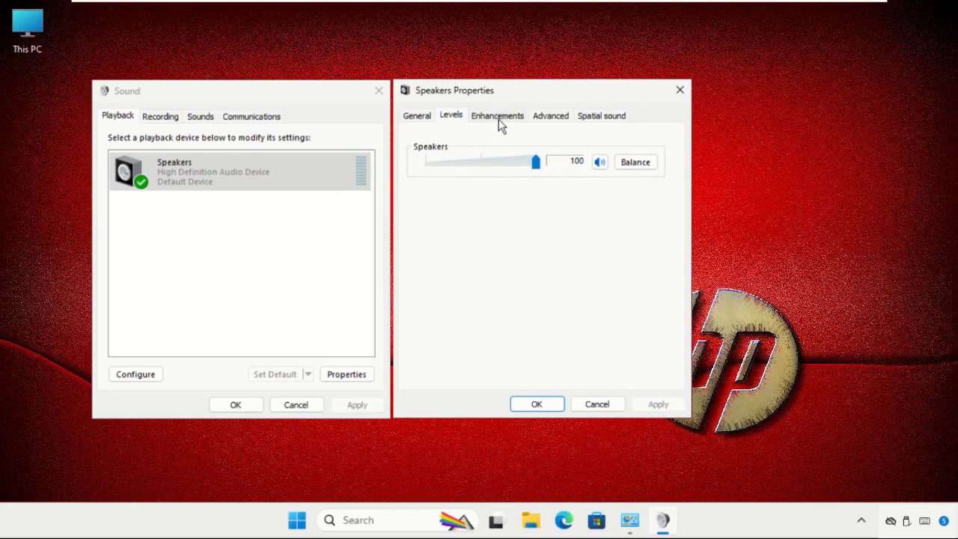
{"action": "left_click", "coordinate": [497, 116]}
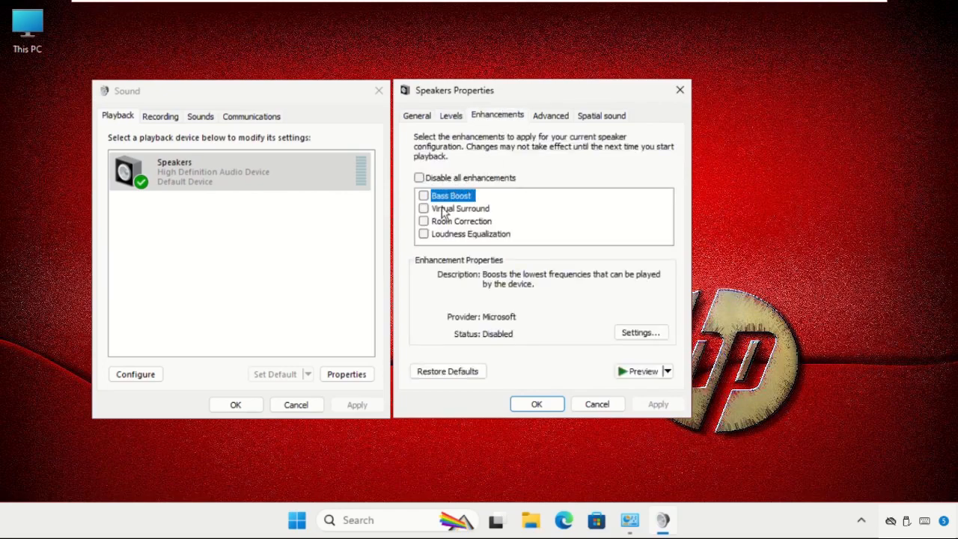
{"action": "left_click", "coordinate": [419, 176]}
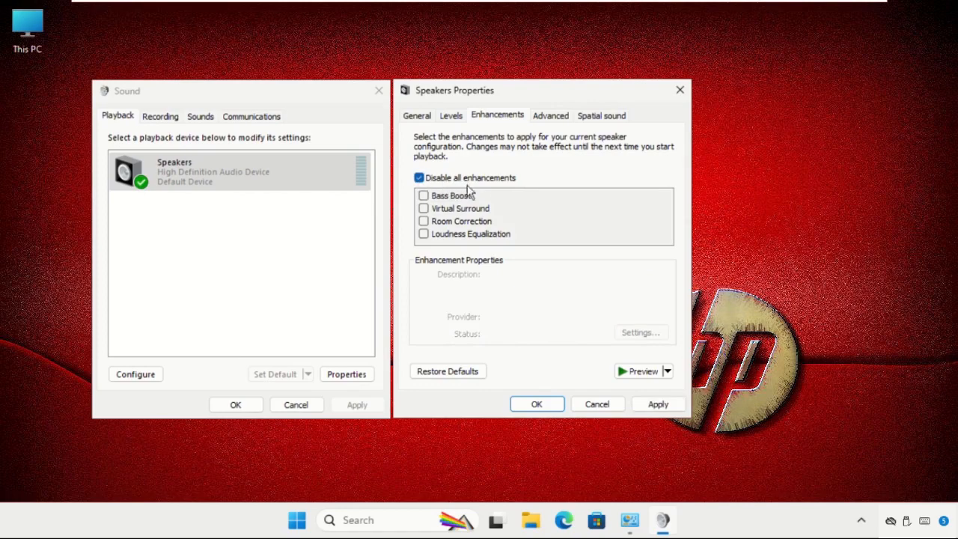
{"action": "mouse_move", "coordinate": [639, 446]}
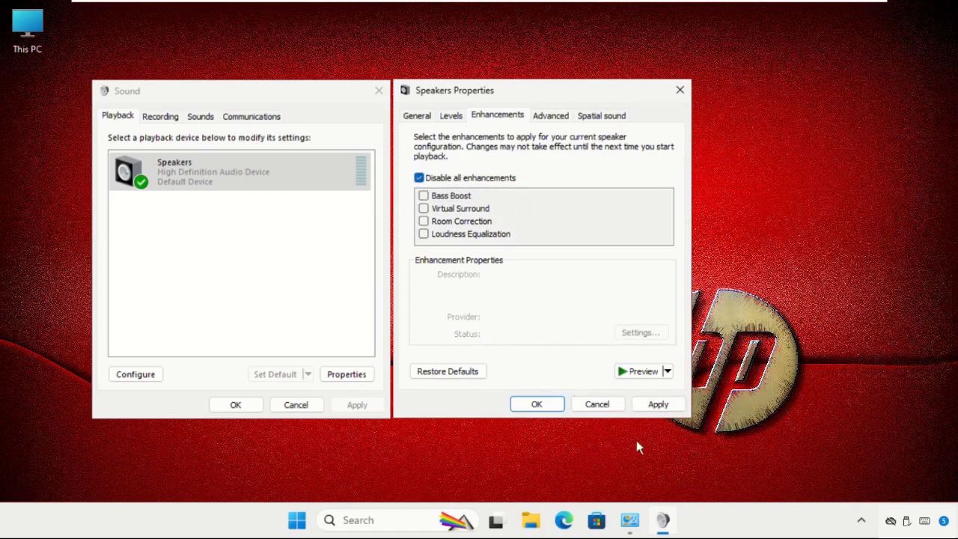
{"action": "left_click", "coordinate": [536, 404]}
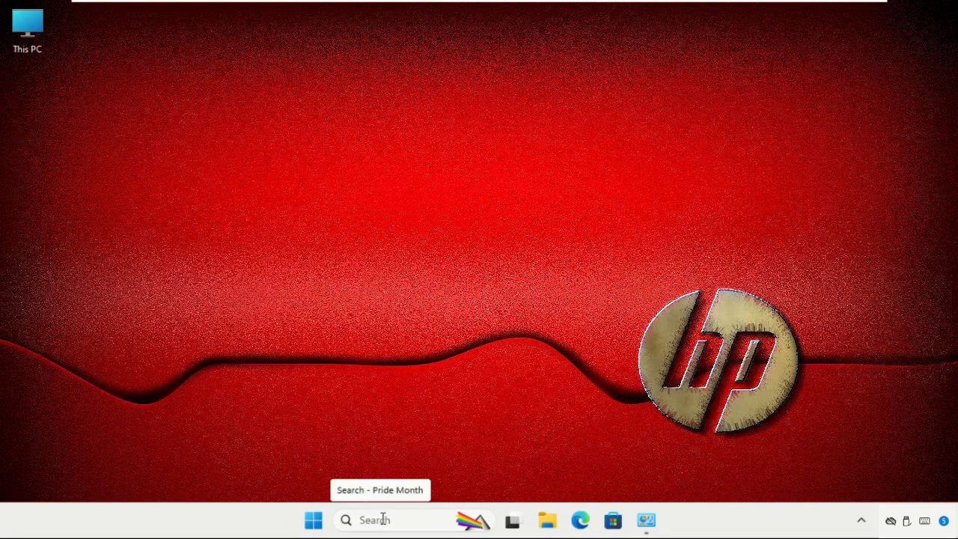
- Bring up the Run prompt from Start and enter services.msc as the command
{"action": "right_click", "coordinate": [313, 521]}
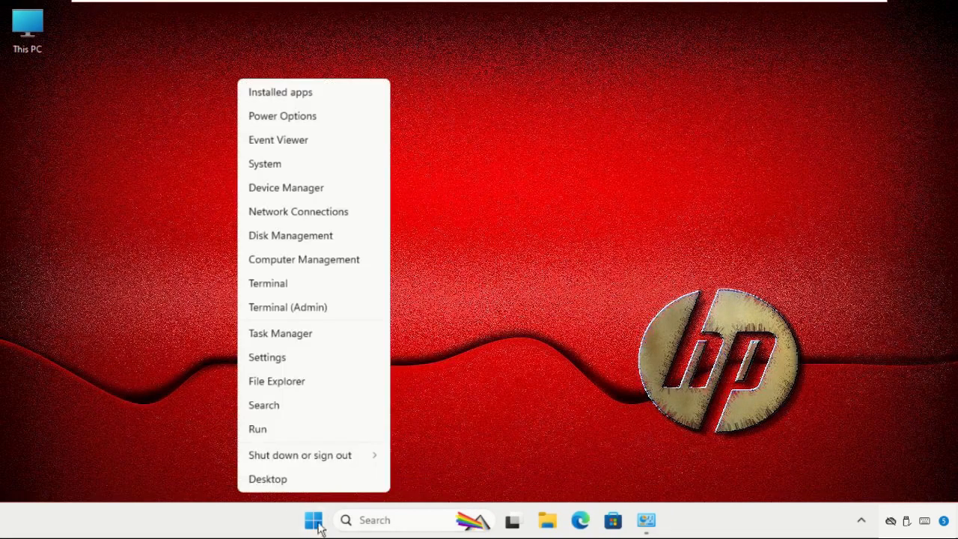
{"action": "mouse_move", "coordinate": [297, 444]}
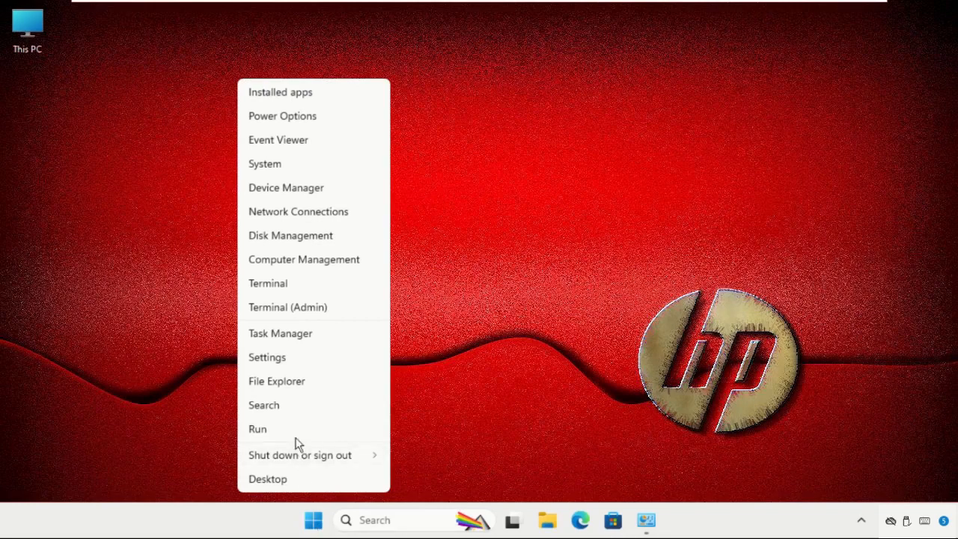
{"action": "left_click", "coordinate": [257, 428]}
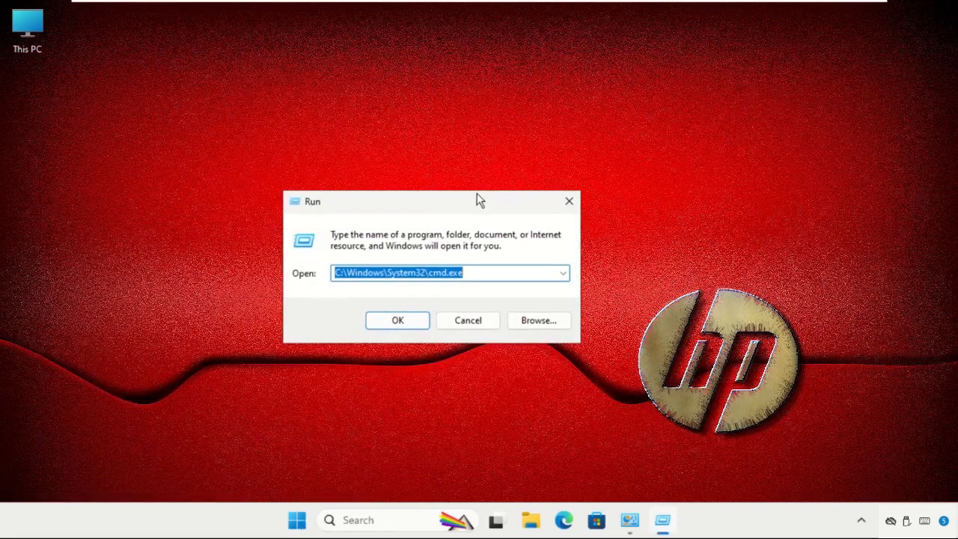
{"action": "type", "text": "serv"}
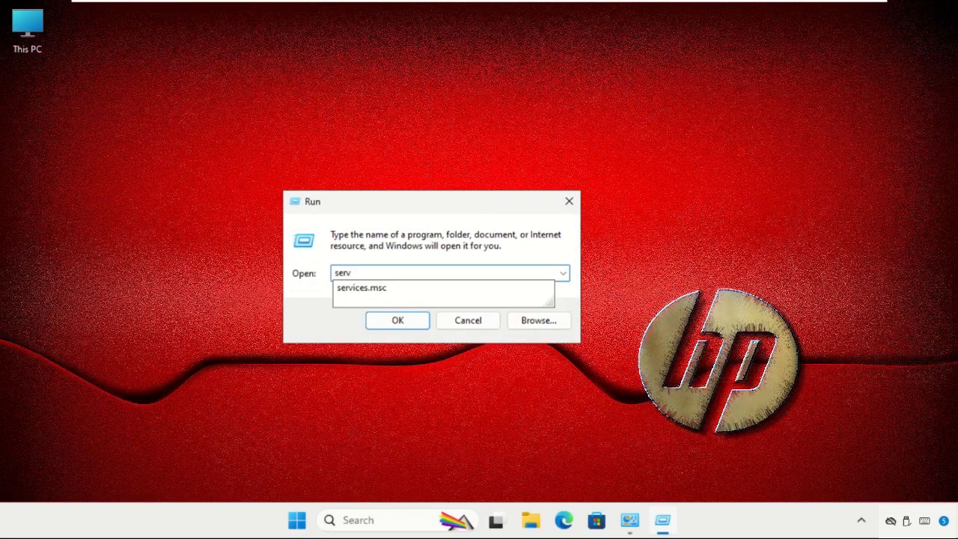
{"action": "left_click", "coordinate": [365, 287]}
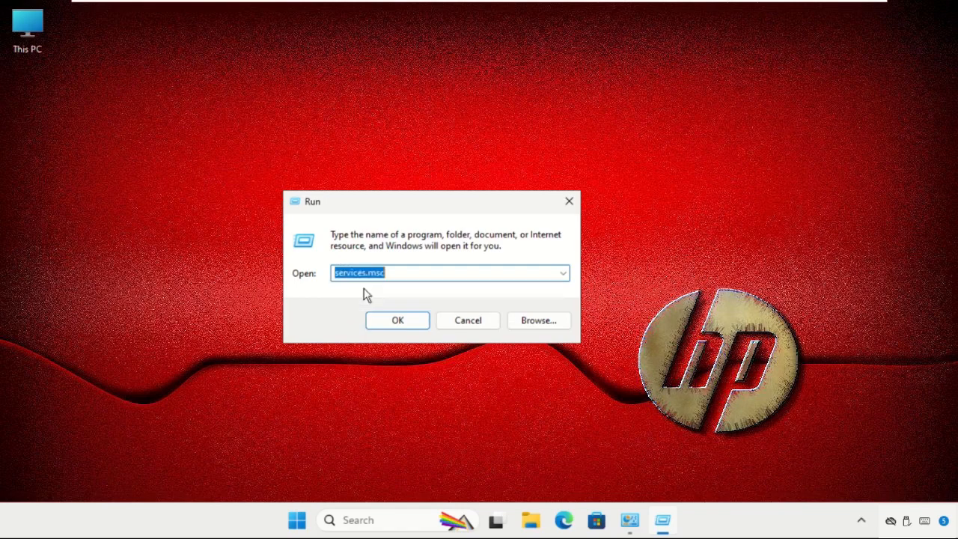
{"action": "left_click", "coordinate": [384, 272]}
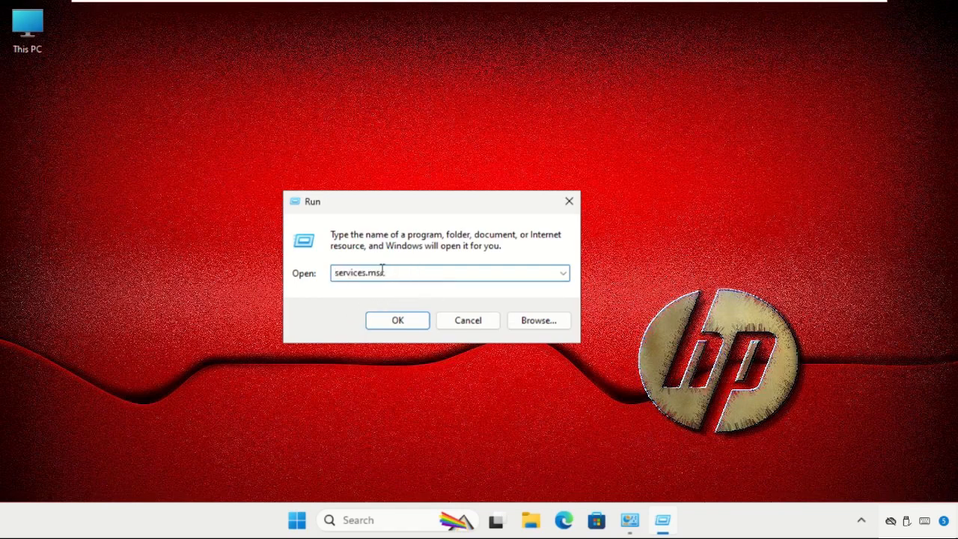
- Launch Services, locate Performance Logs & Alerts in the list and show its actions
{"action": "left_click", "coordinate": [397, 320]}
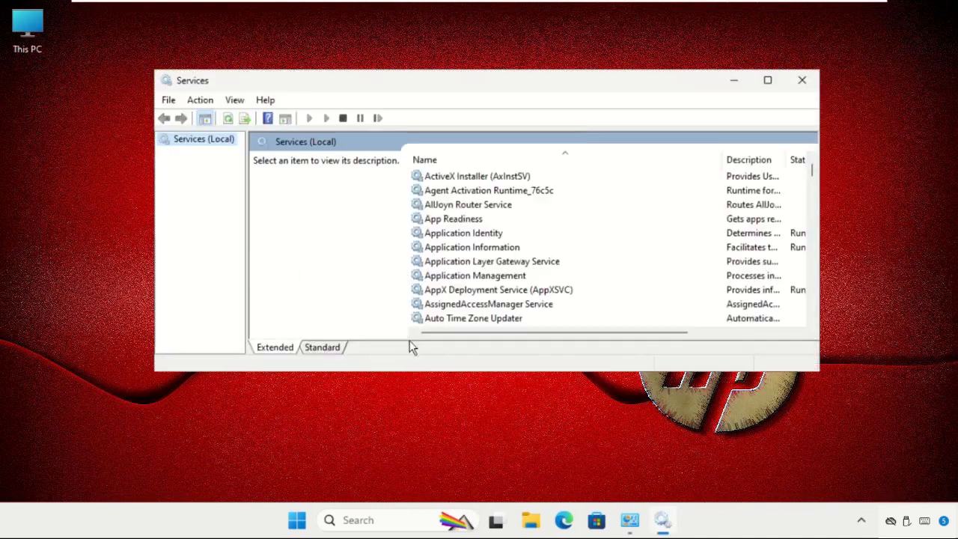
{"action": "left_click", "coordinate": [482, 247]}
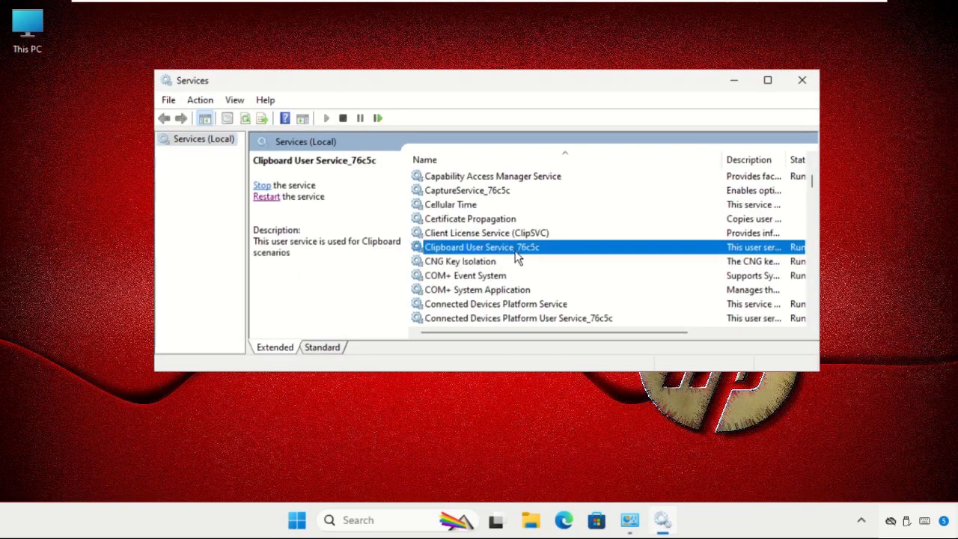
{"action": "scroll", "scroll_direction": "down", "scroll_amount": 3}
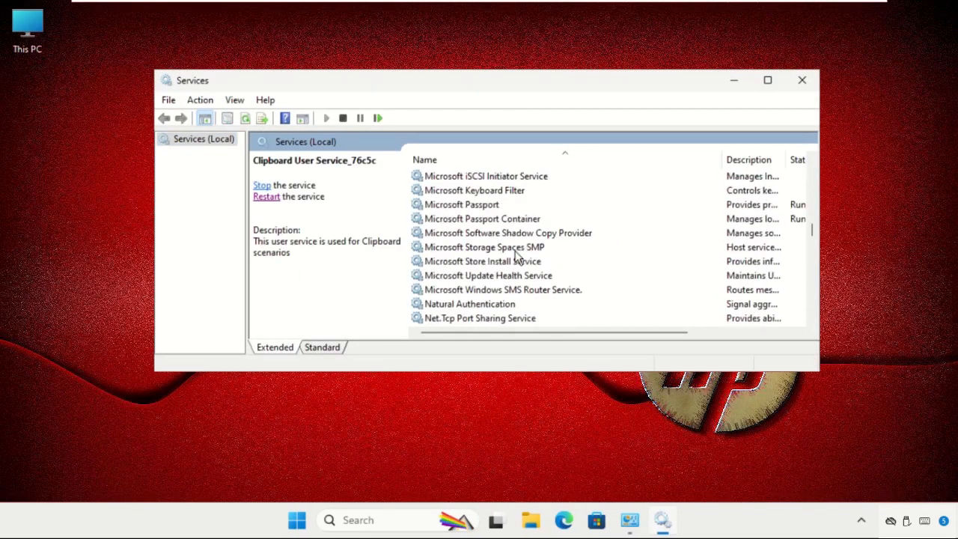
{"action": "scroll", "scroll_direction": "down", "scroll_amount": 3}
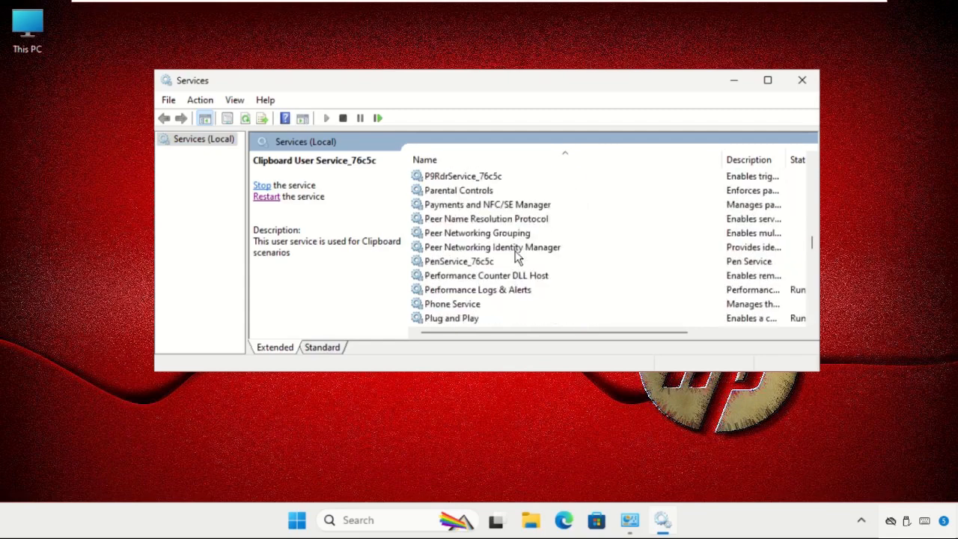
{"action": "scroll", "scroll_direction": "up", "scroll_amount": 3}
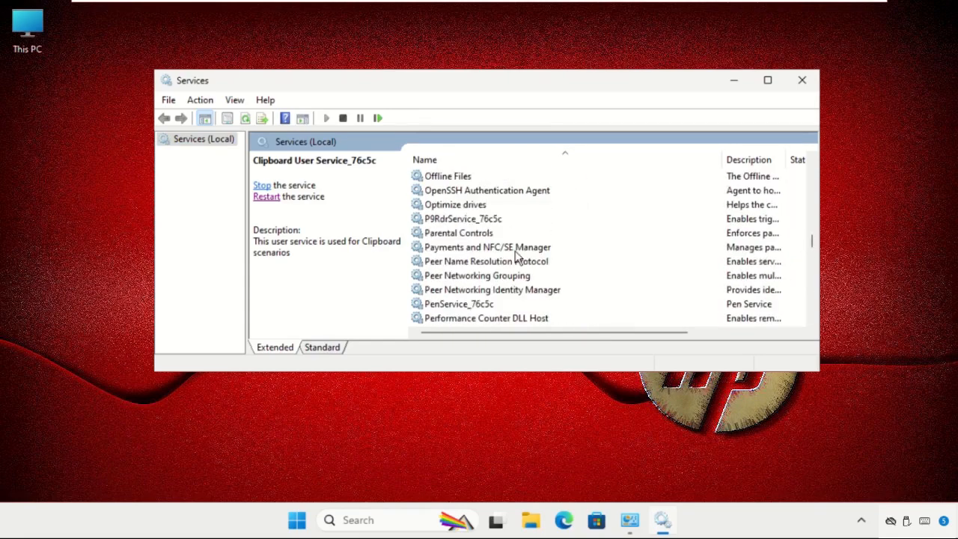
{"action": "scroll", "scroll_direction": "down", "scroll_amount": 3}
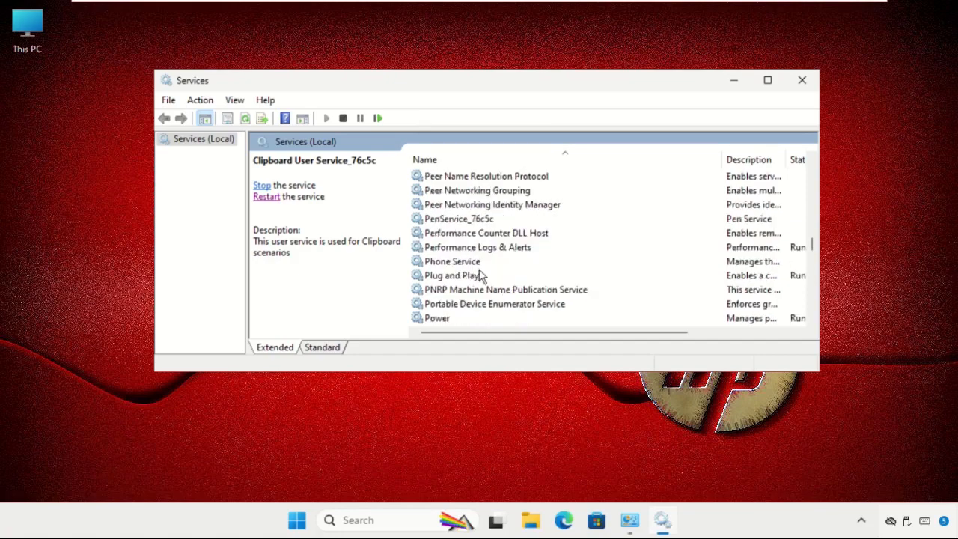
{"action": "left_click", "coordinate": [478, 247]}
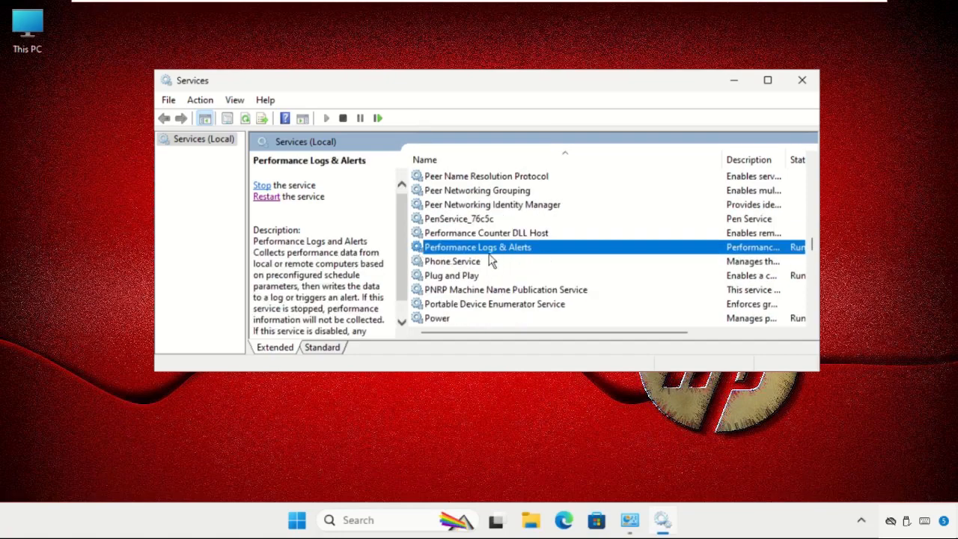
{"action": "right_click", "coordinate": [478, 247]}
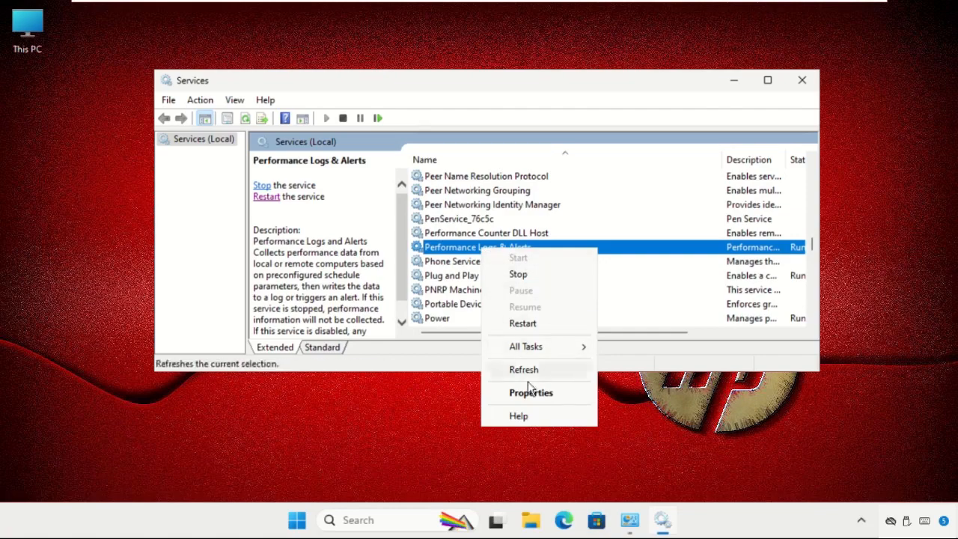
- Set Performance Logs & Alerts startup to Automatic, restart the service, and close Services
{"action": "left_click", "coordinate": [530, 392]}
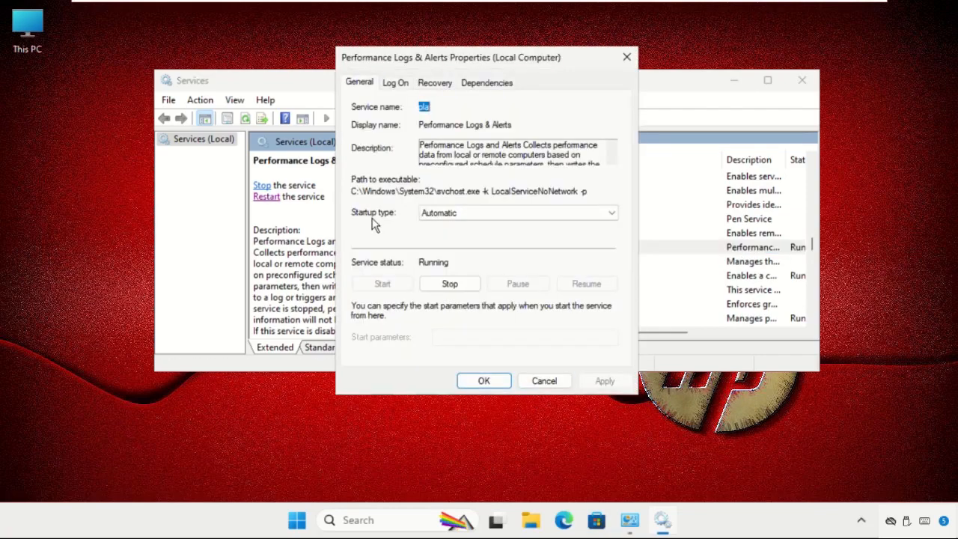
{"action": "mouse_move", "coordinate": [363, 228]}
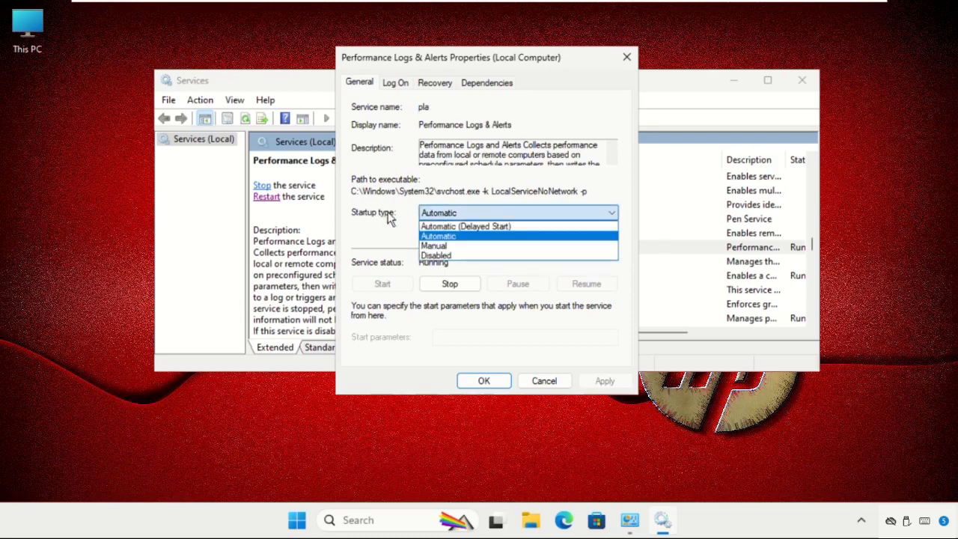
{"action": "left_click", "coordinate": [439, 236]}
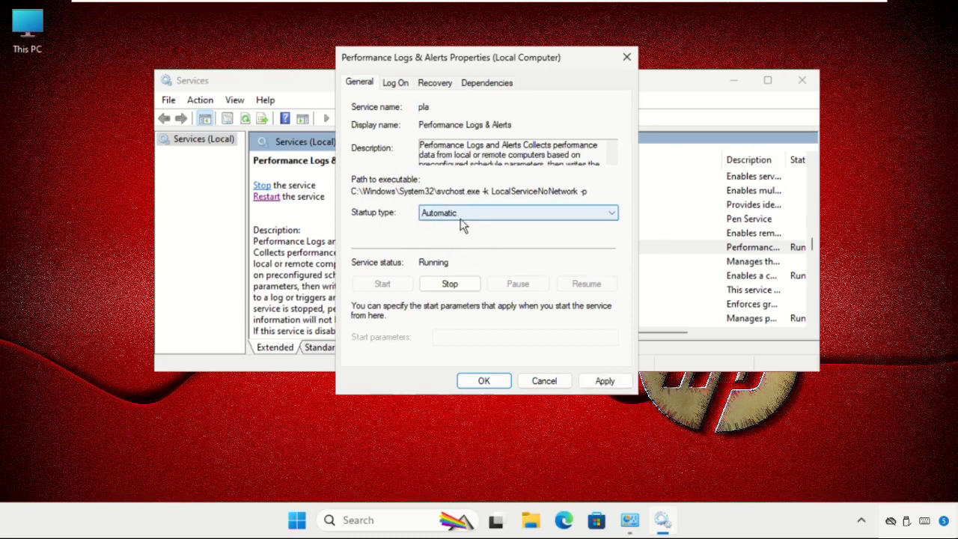
{"action": "left_click", "coordinate": [484, 380]}
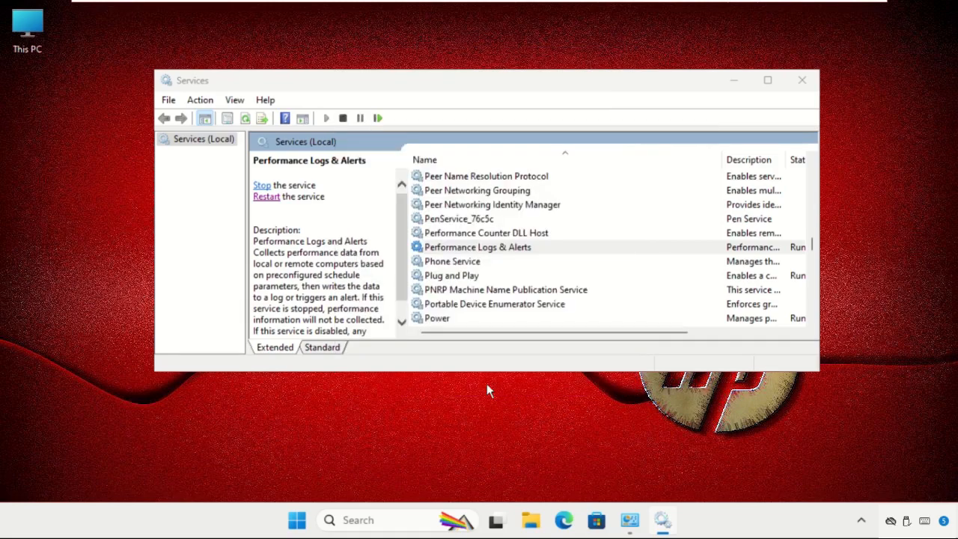
{"action": "left_click", "coordinate": [478, 247]}
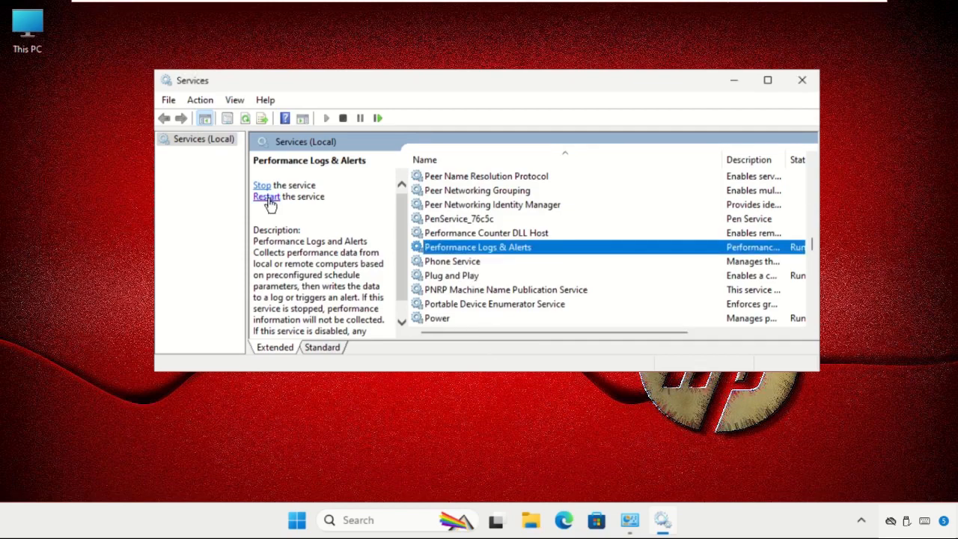
{"action": "mouse_move", "coordinate": [802, 114]}
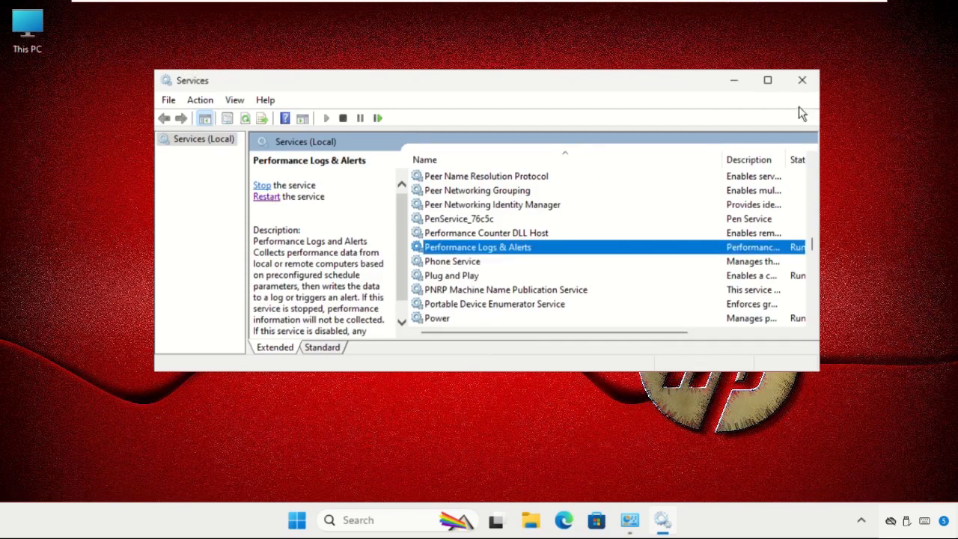
{"action": "left_click", "coordinate": [296, 519]}
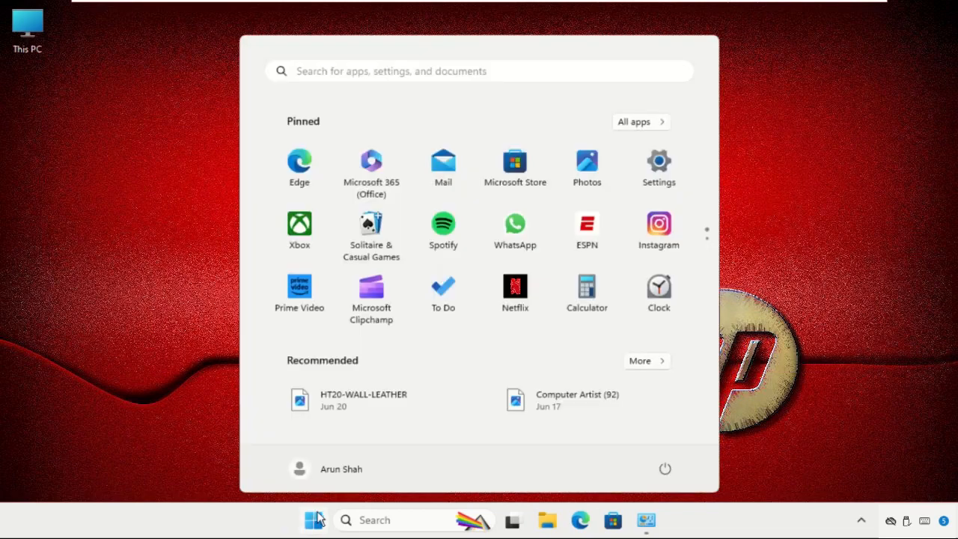
{"action": "mouse_move", "coordinate": [826, 341]}
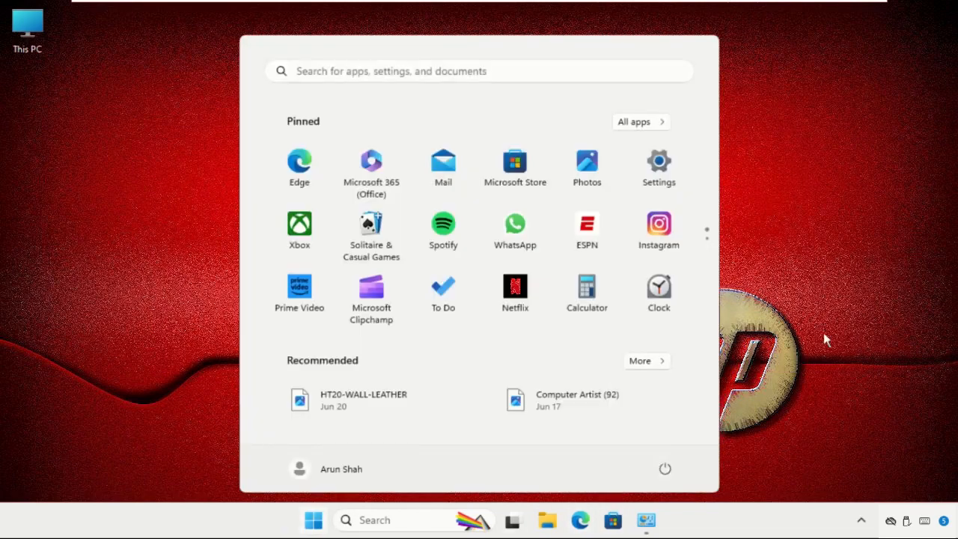